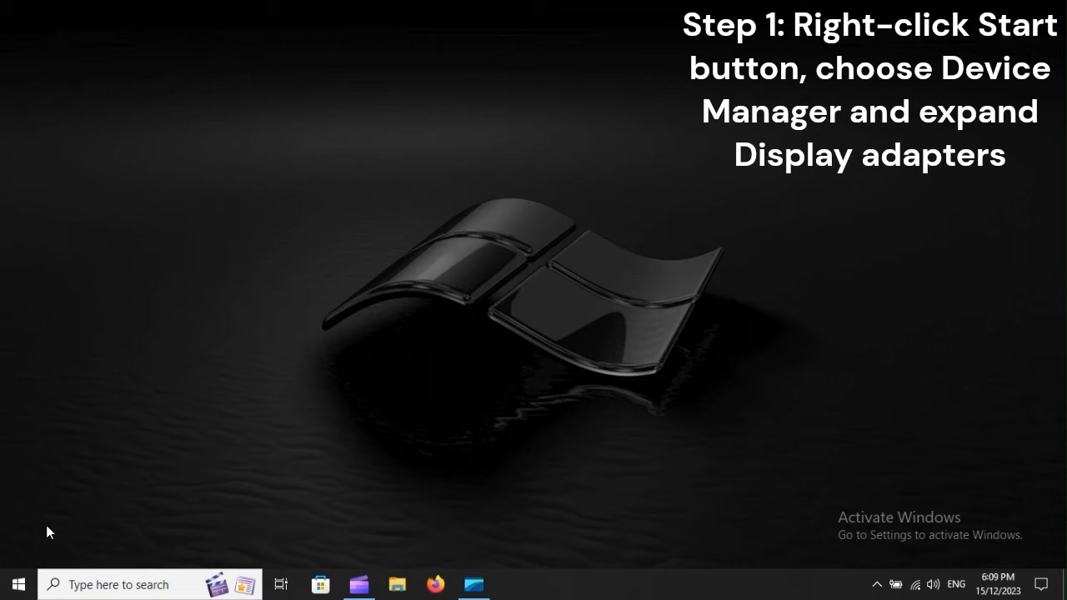
Step: Launch Device Manager from the Start button's quick-link menu
right_click(17, 583)
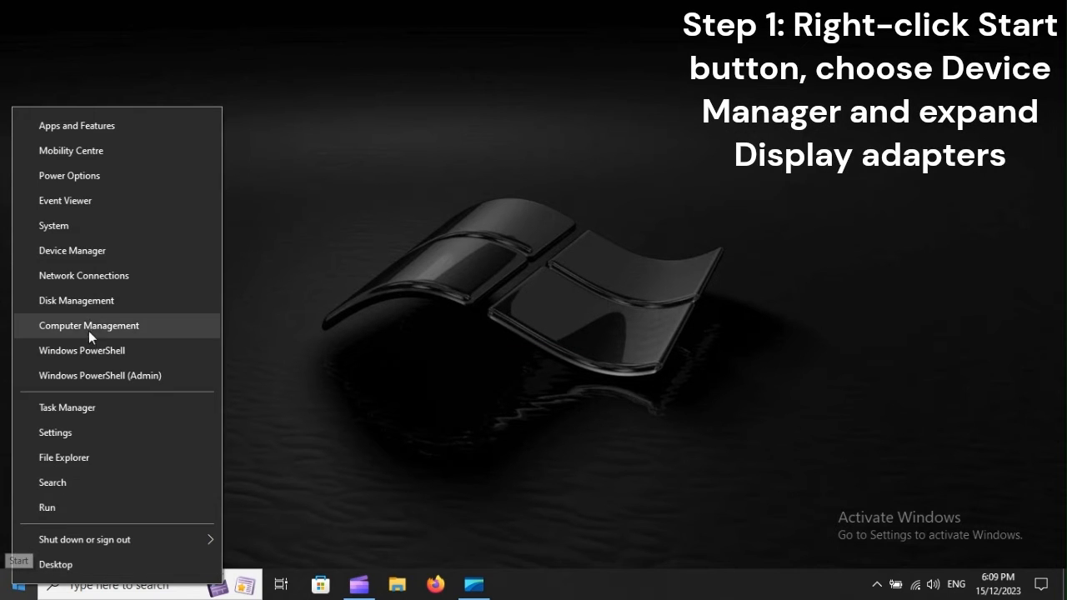
mouse_move(72, 250)
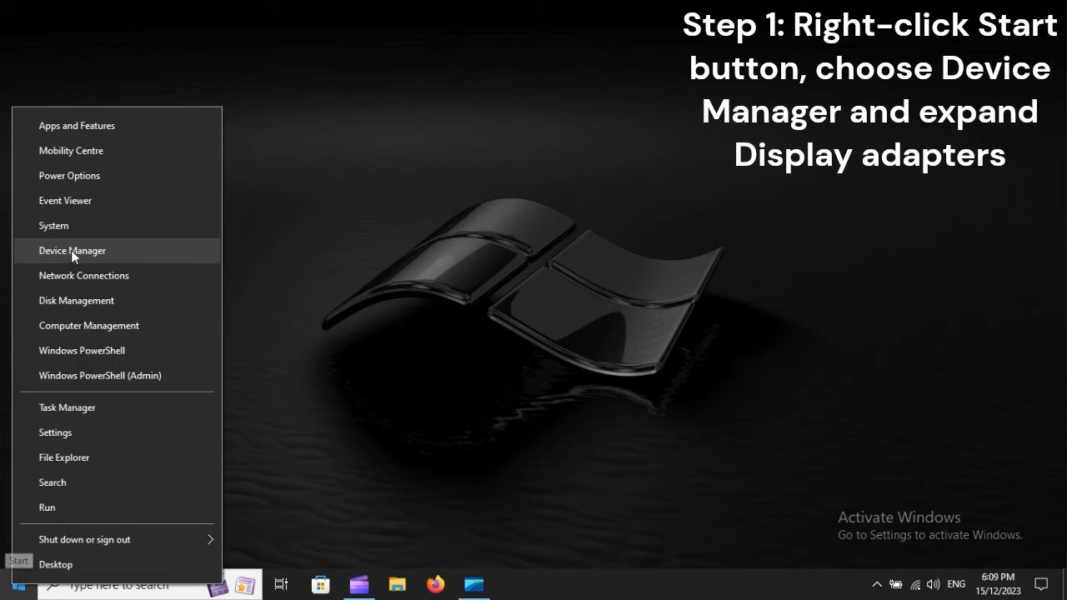
mouse_move(134, 254)
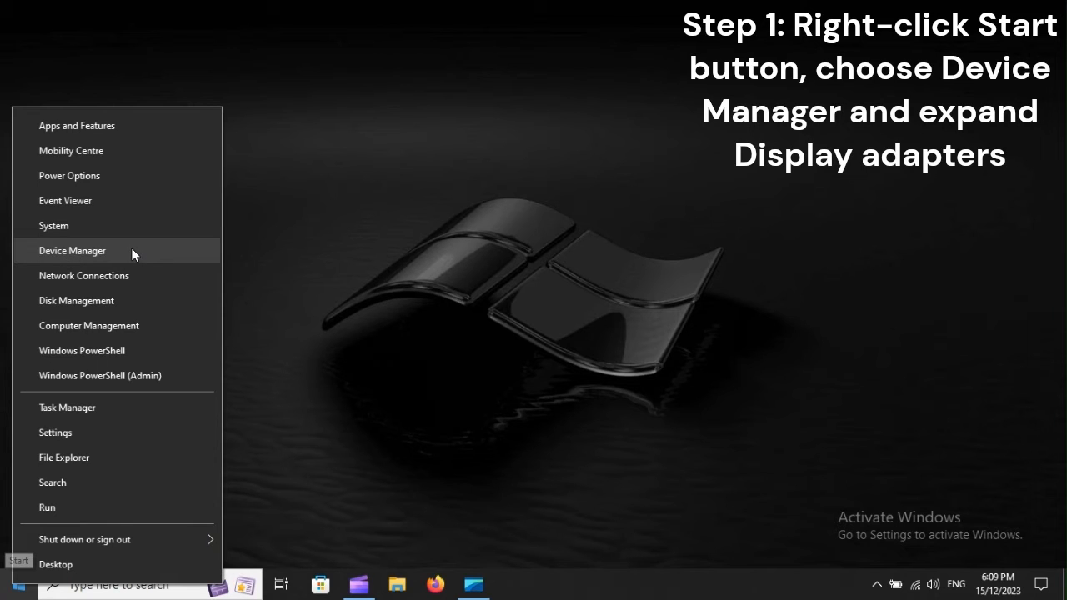
click(72, 250)
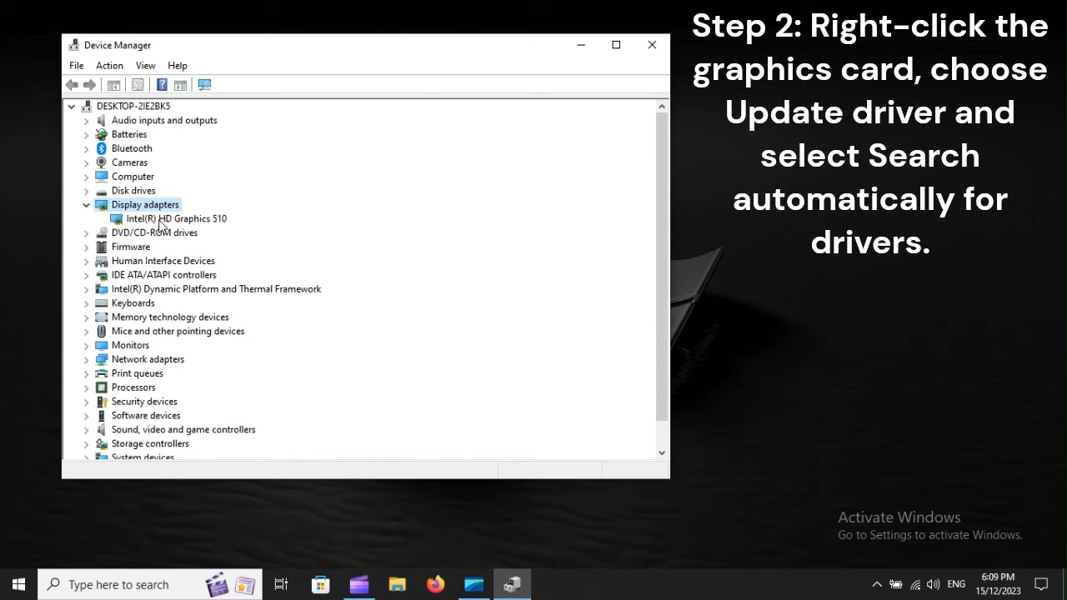
Step: Start the driver update for the Intel(R) HD Graphics 510 adapter
right_click(175, 218)
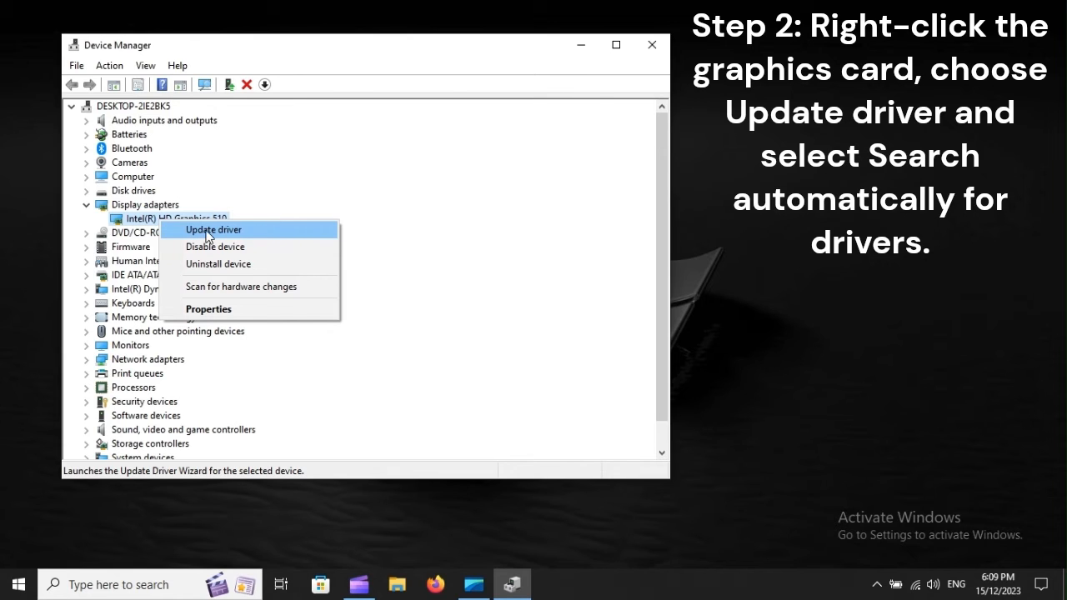
click(213, 229)
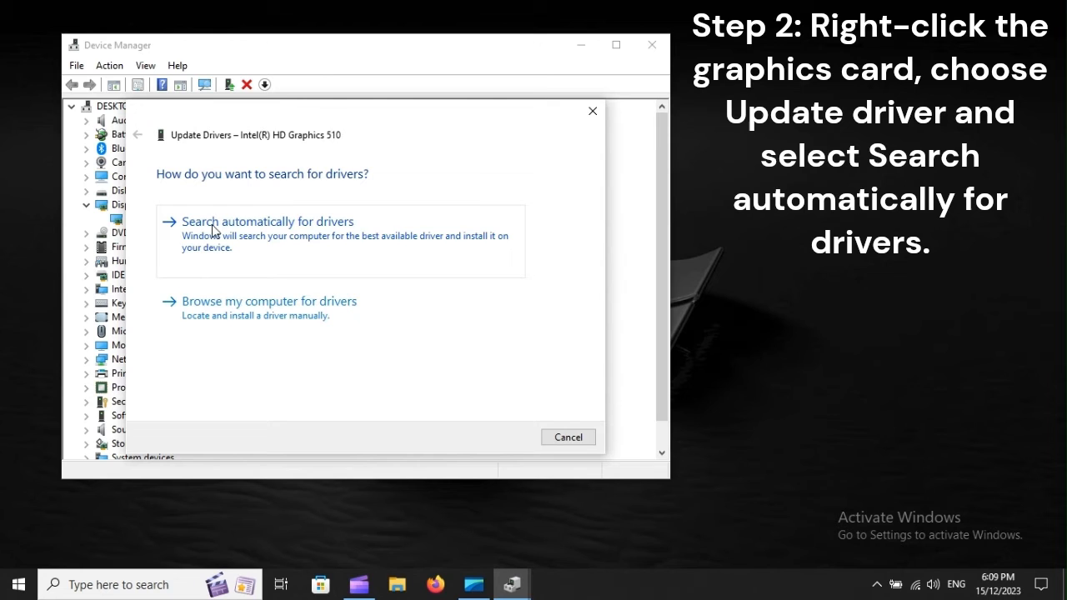
mouse_move(364, 231)
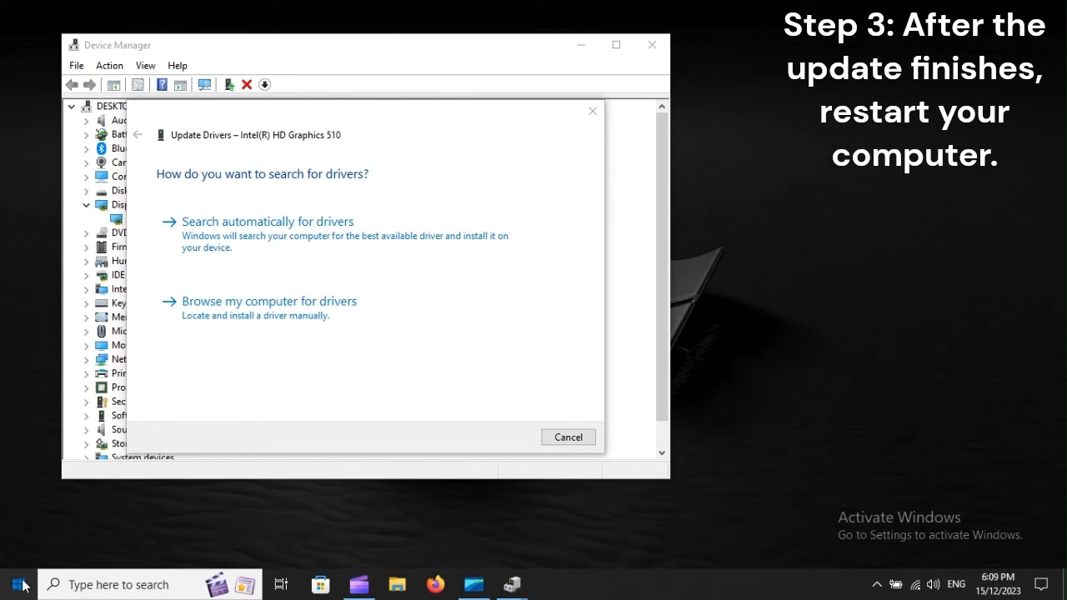
Step: Restart Windows from the Start menu's power options
click(18, 584)
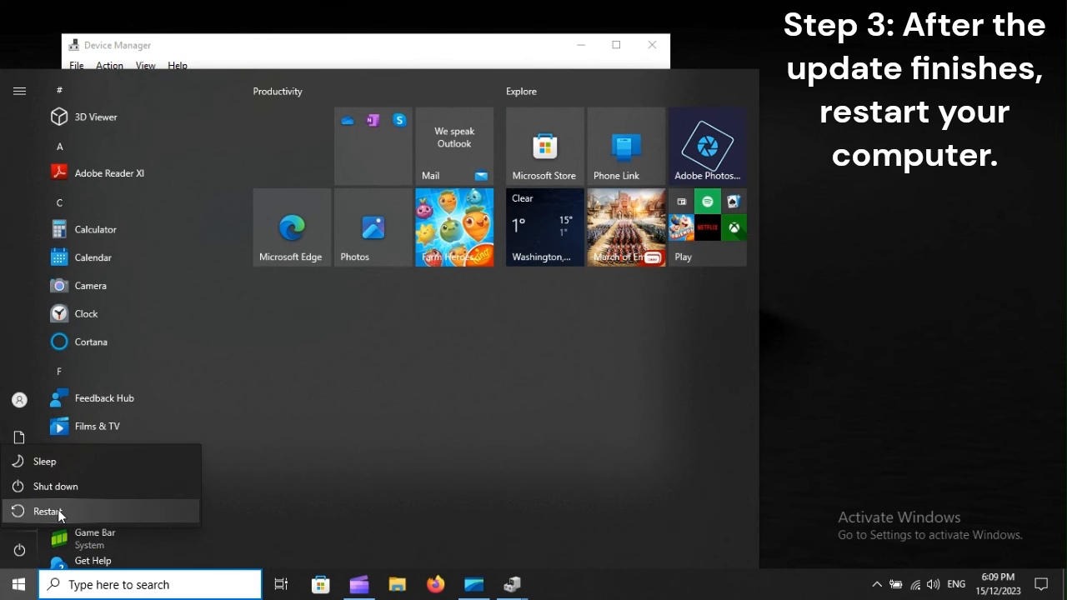
mouse_move(58, 511)
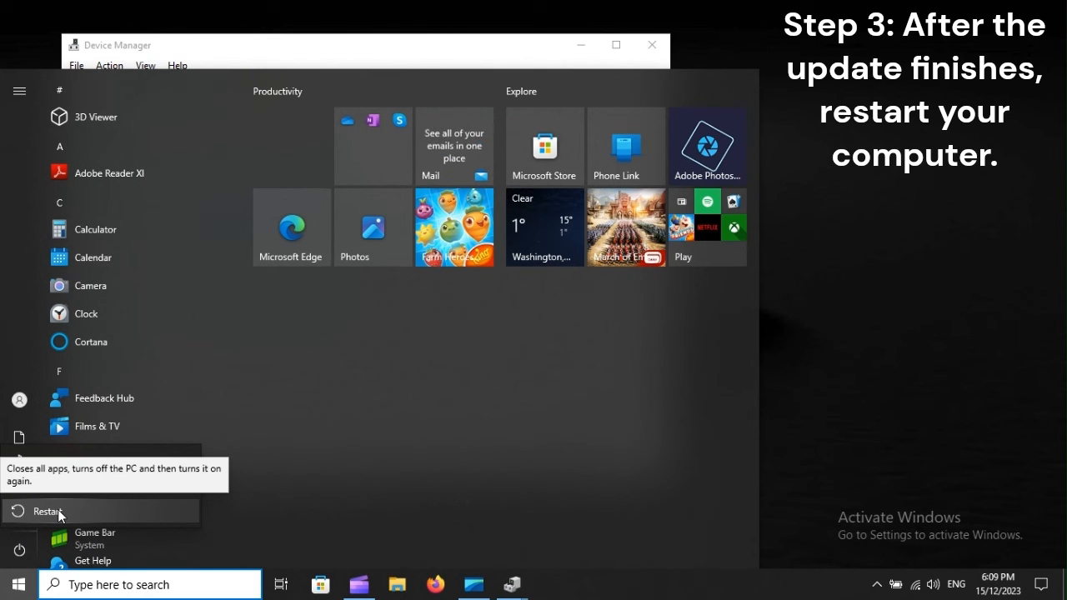
click(48, 511)
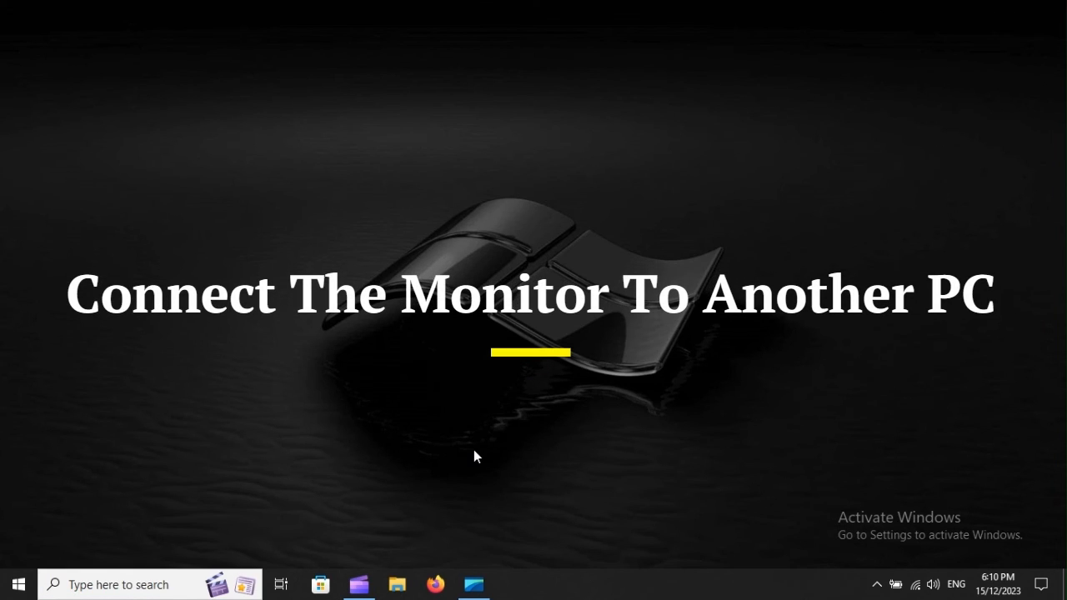